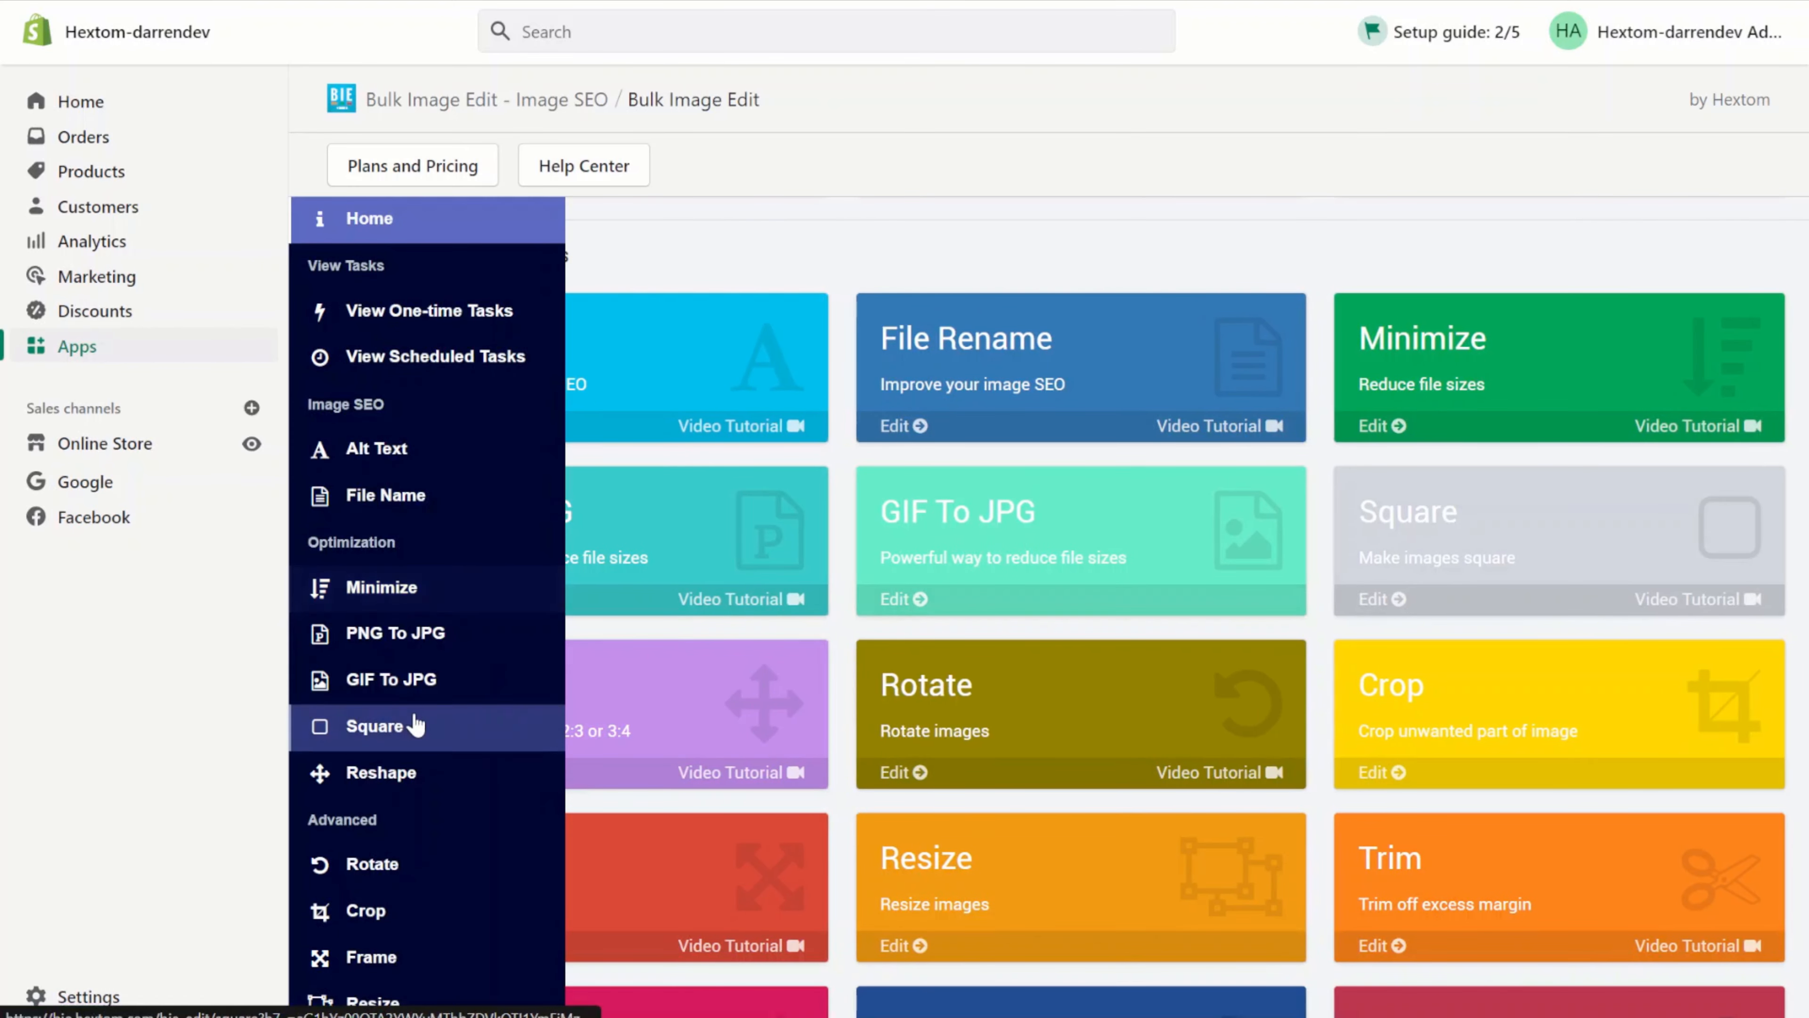
# Step: Choose GIF To JPG under Optimization in the side menu
pyautogui.click(380, 725)
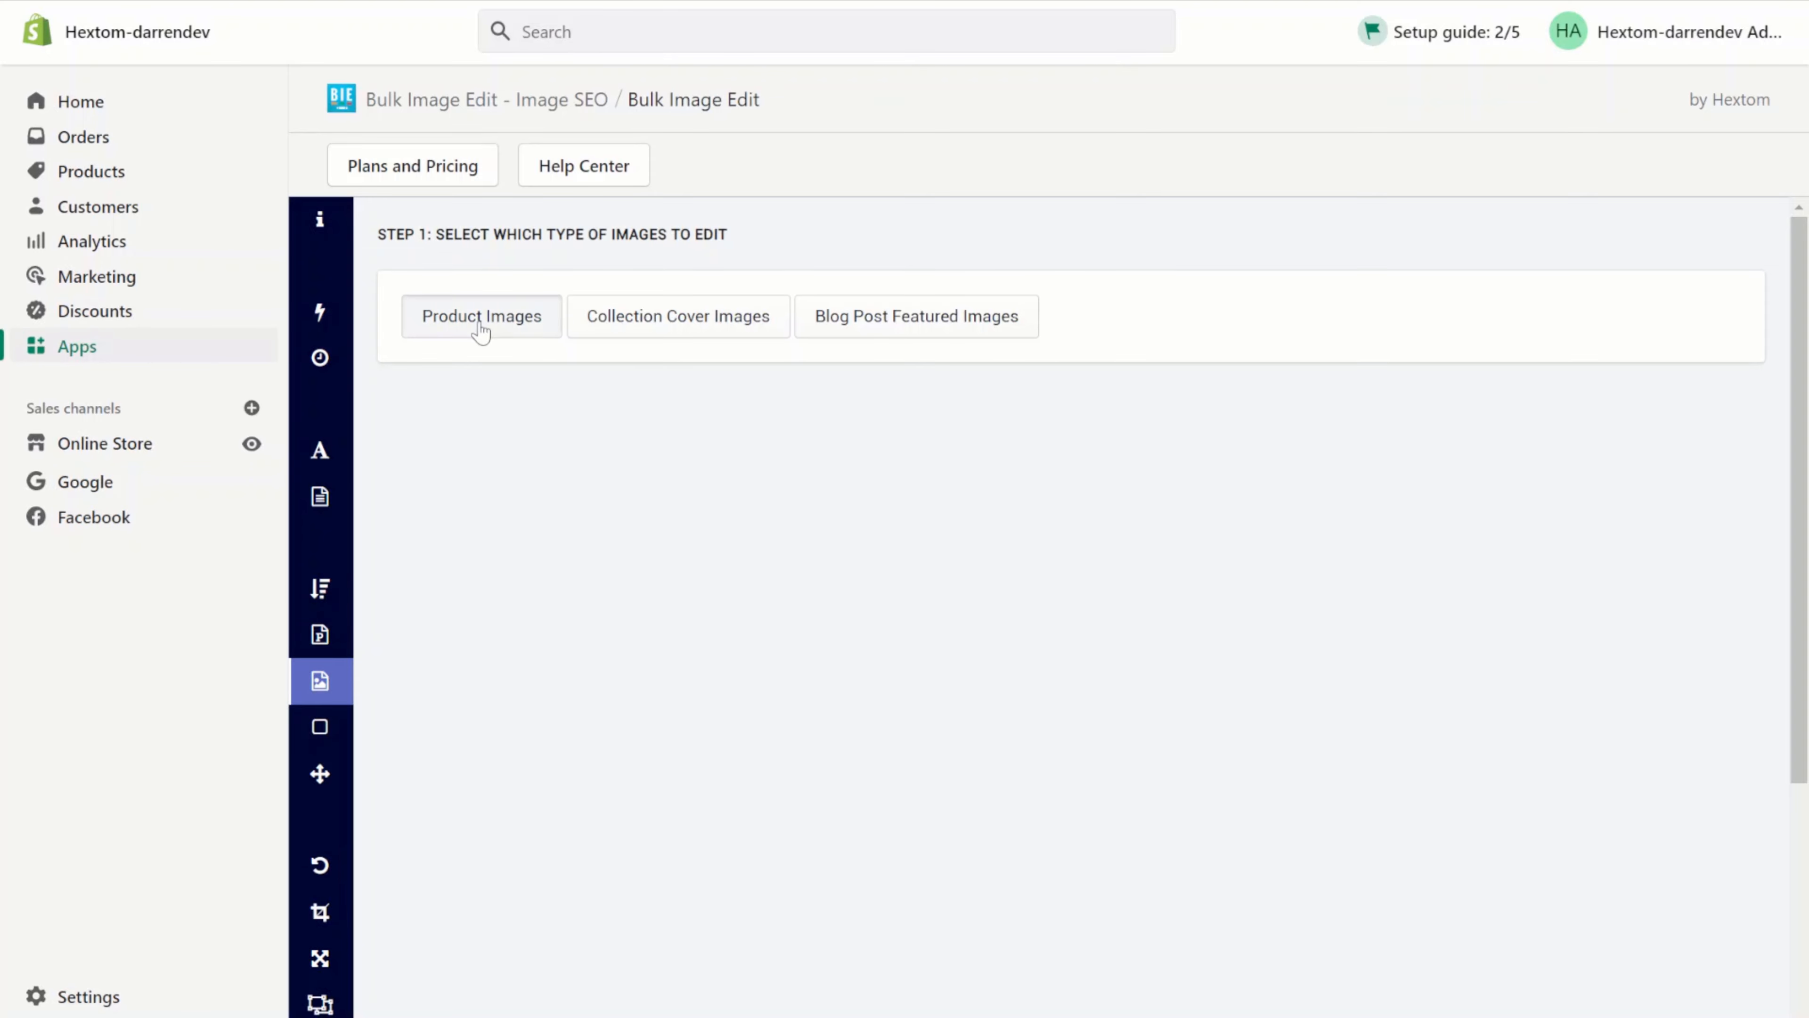
# Step: Select Product Images filtered by product title containing 'shirt' and preview the matched images
pyautogui.click(482, 317)
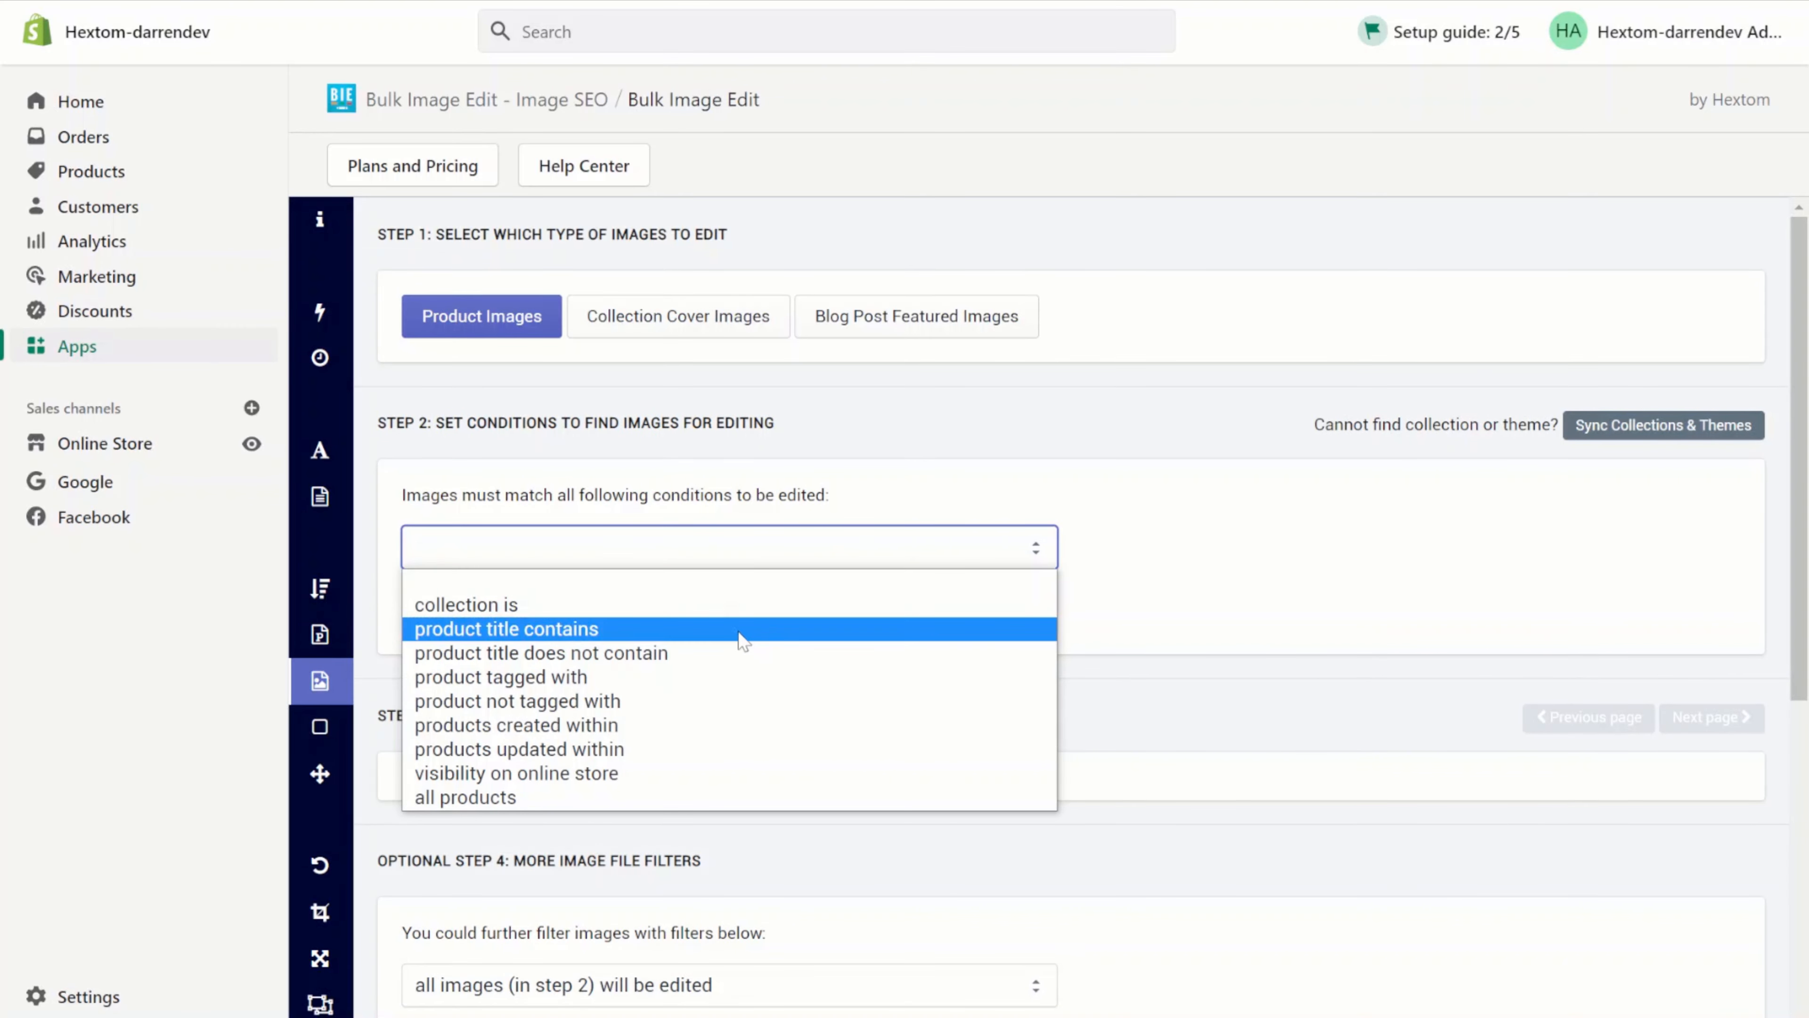
pyautogui.click(505, 628)
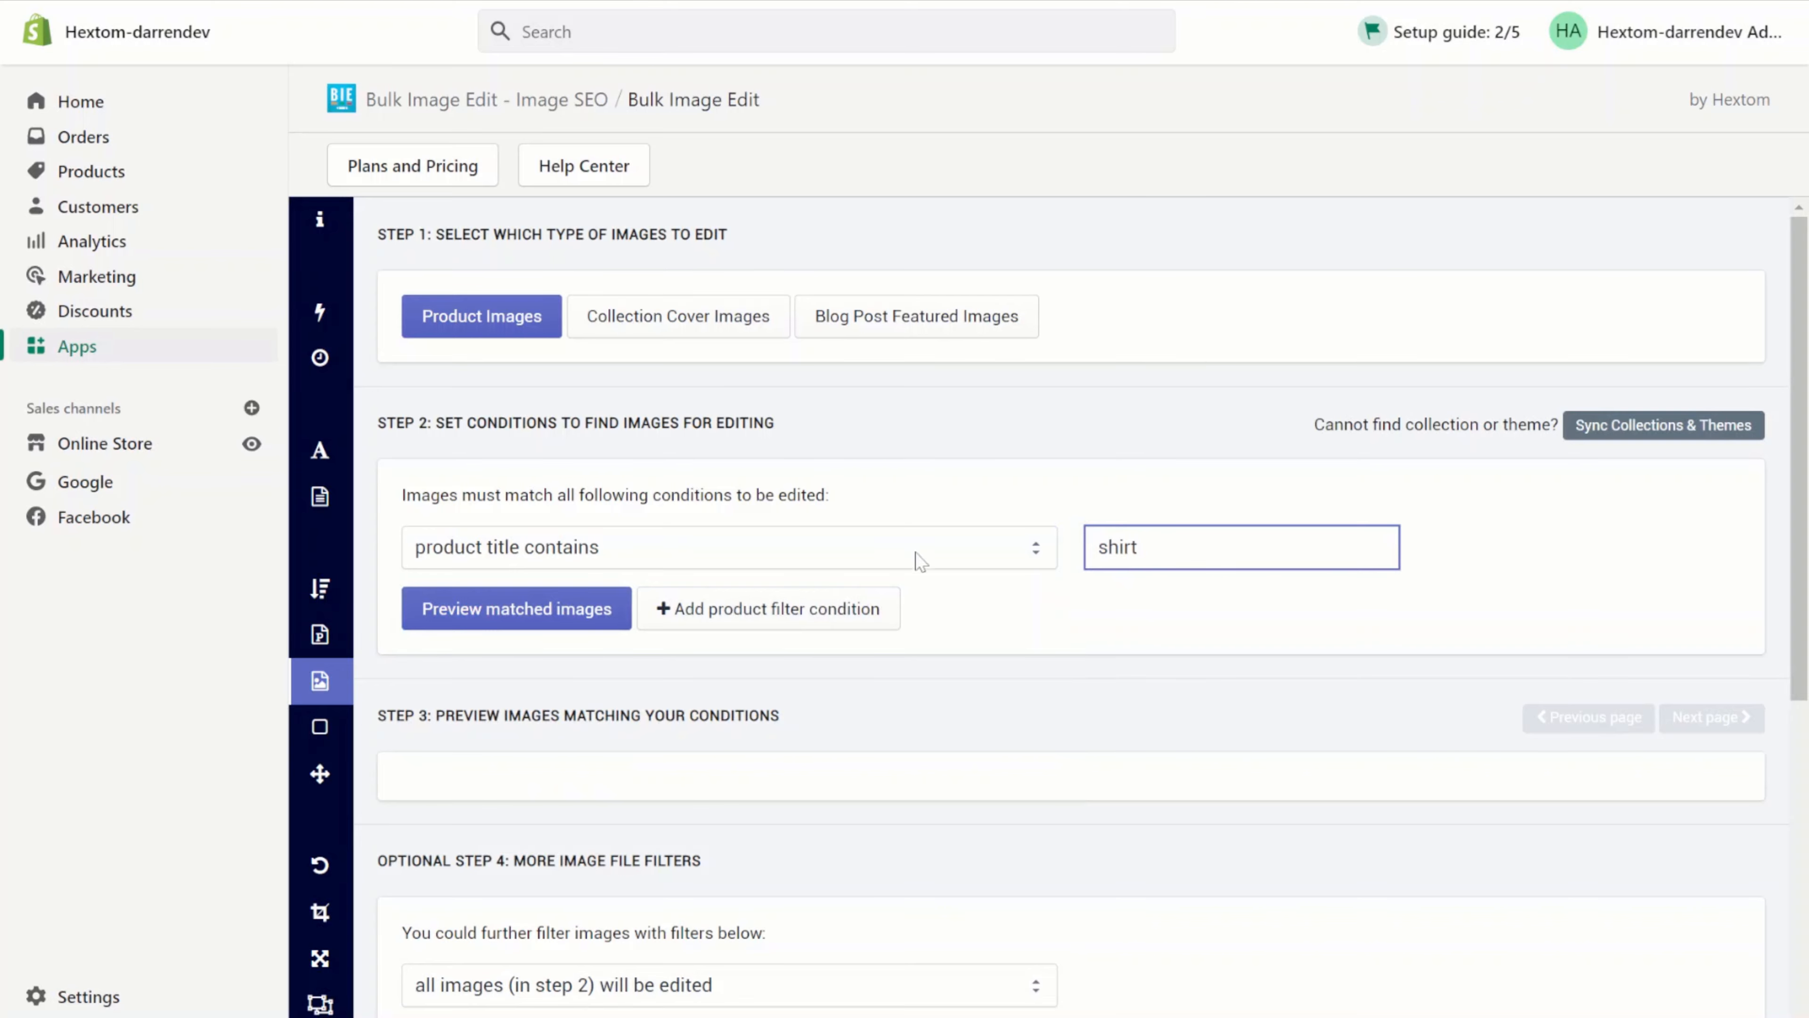
pyautogui.click(515, 608)
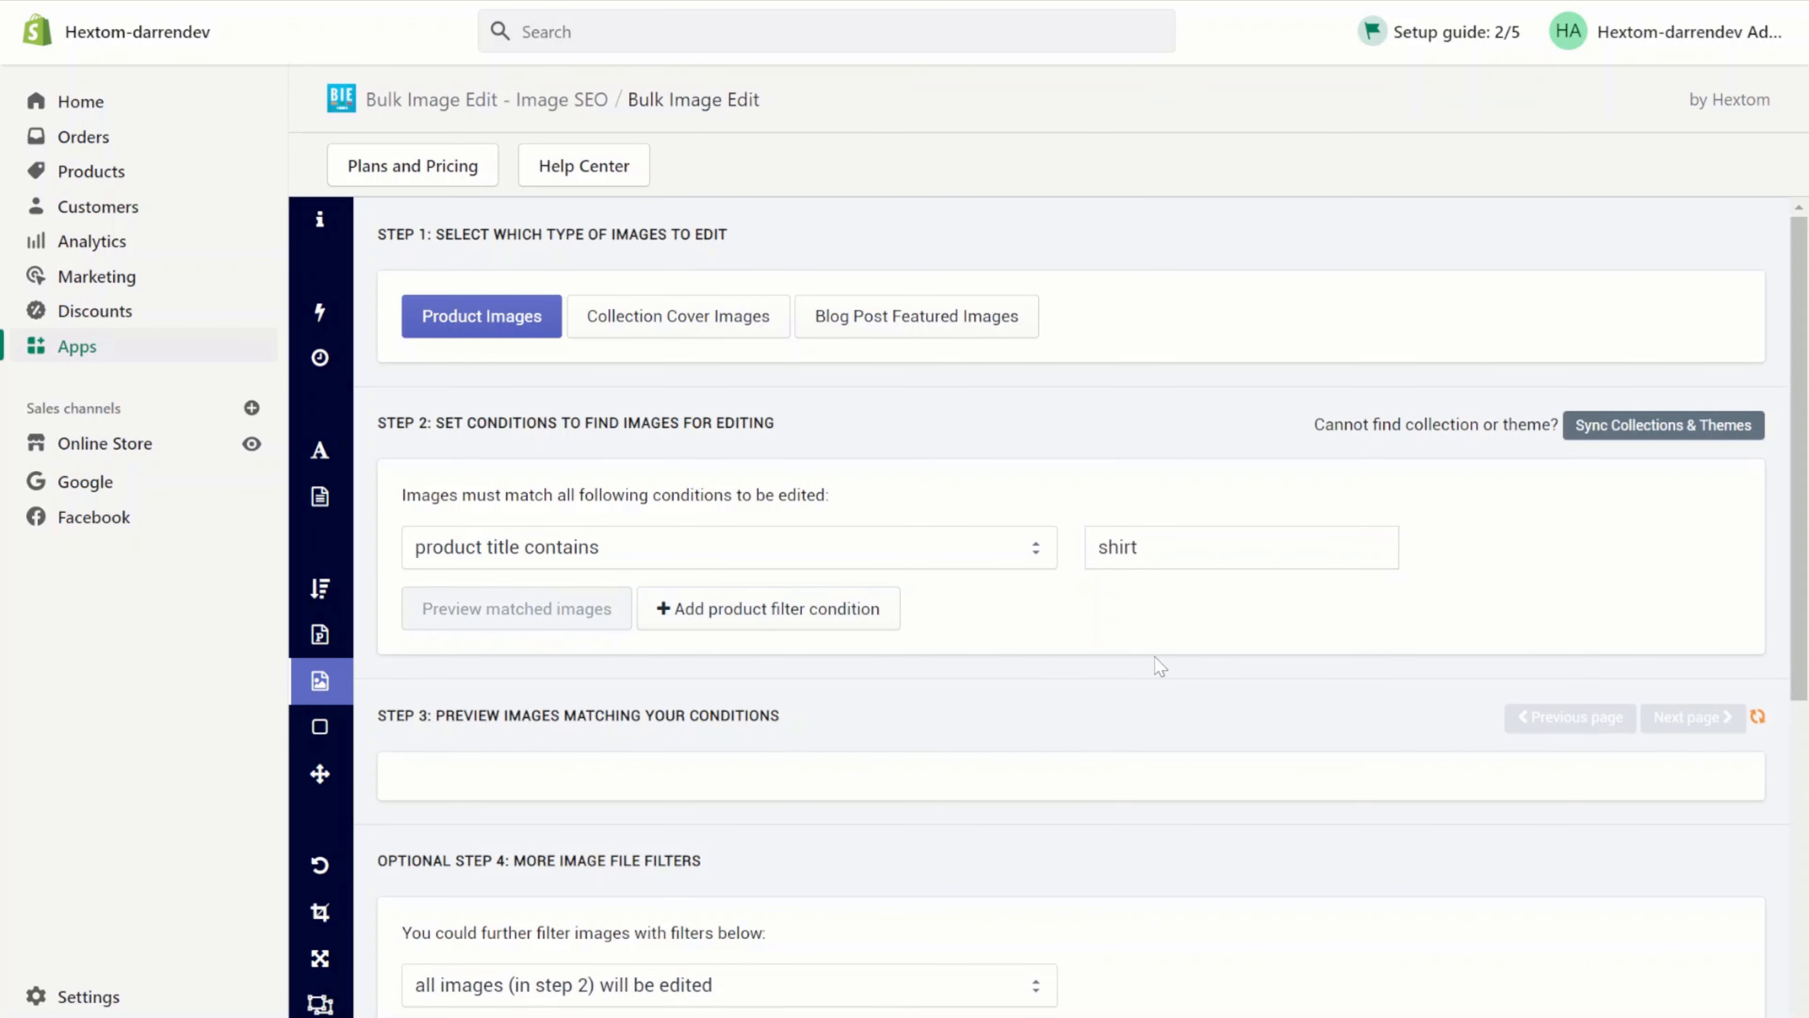
pyautogui.click(515, 608)
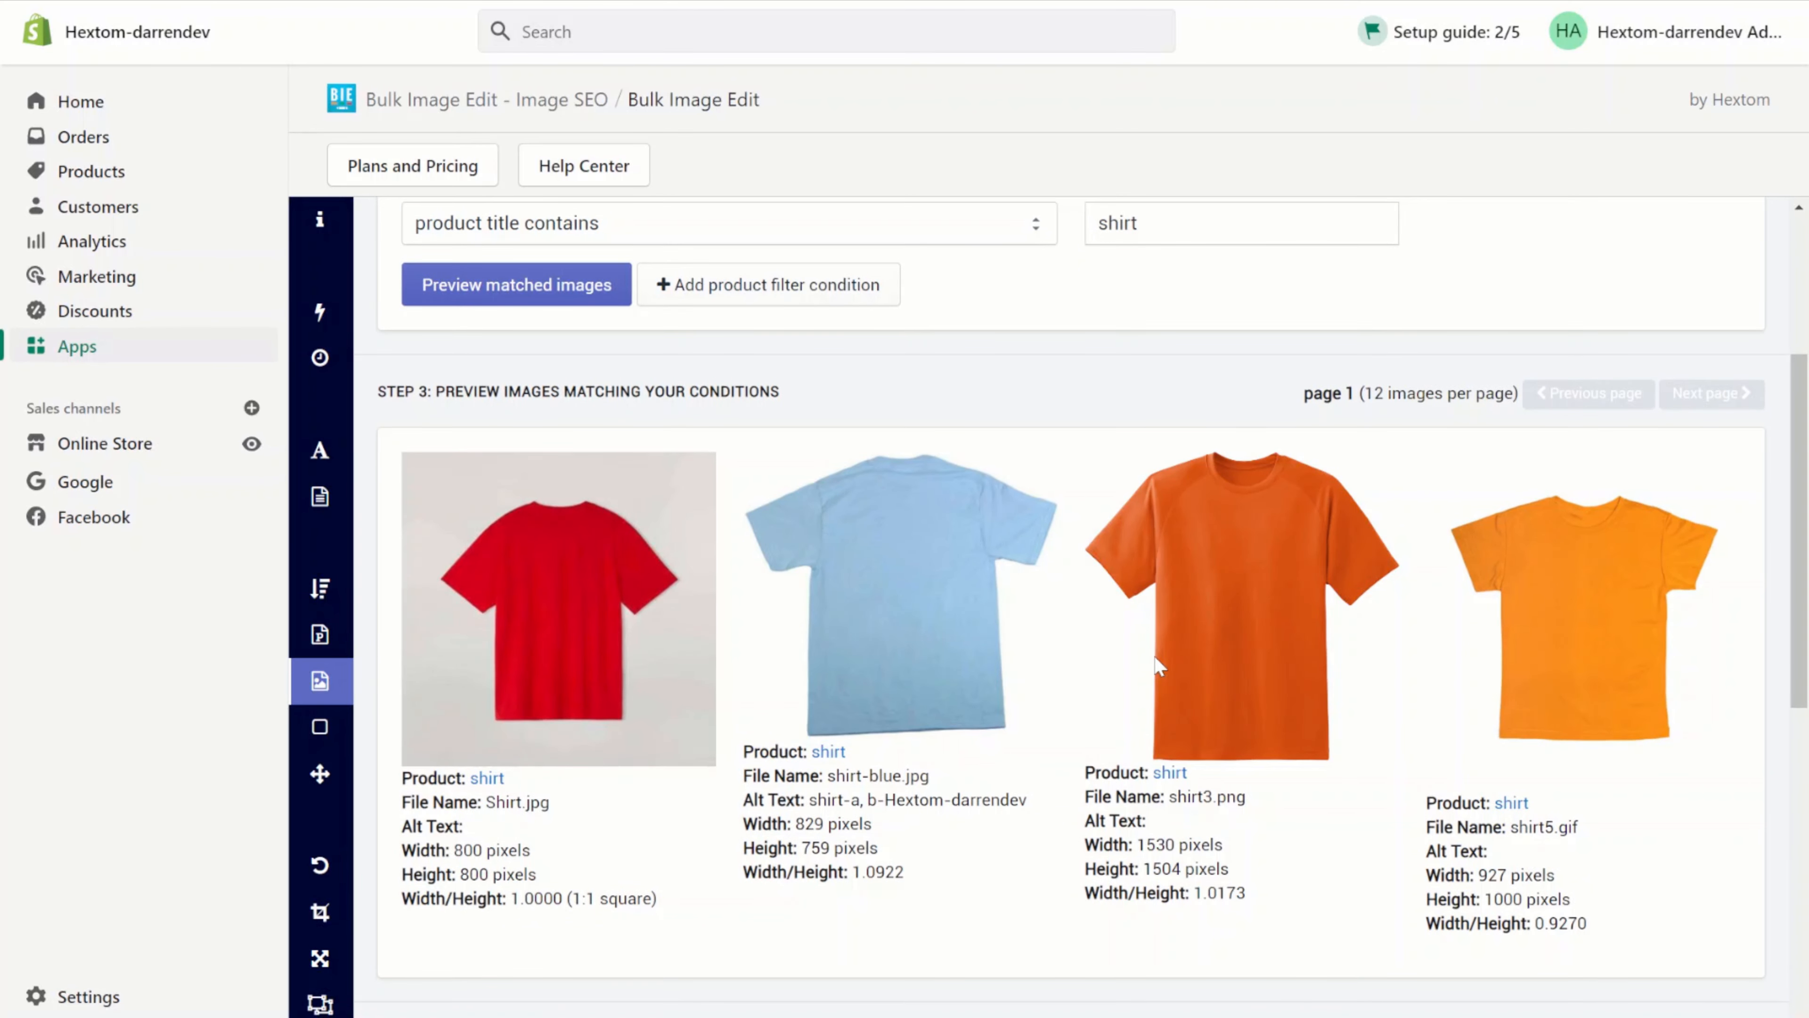
pyautogui.moveTo(1378, 837)
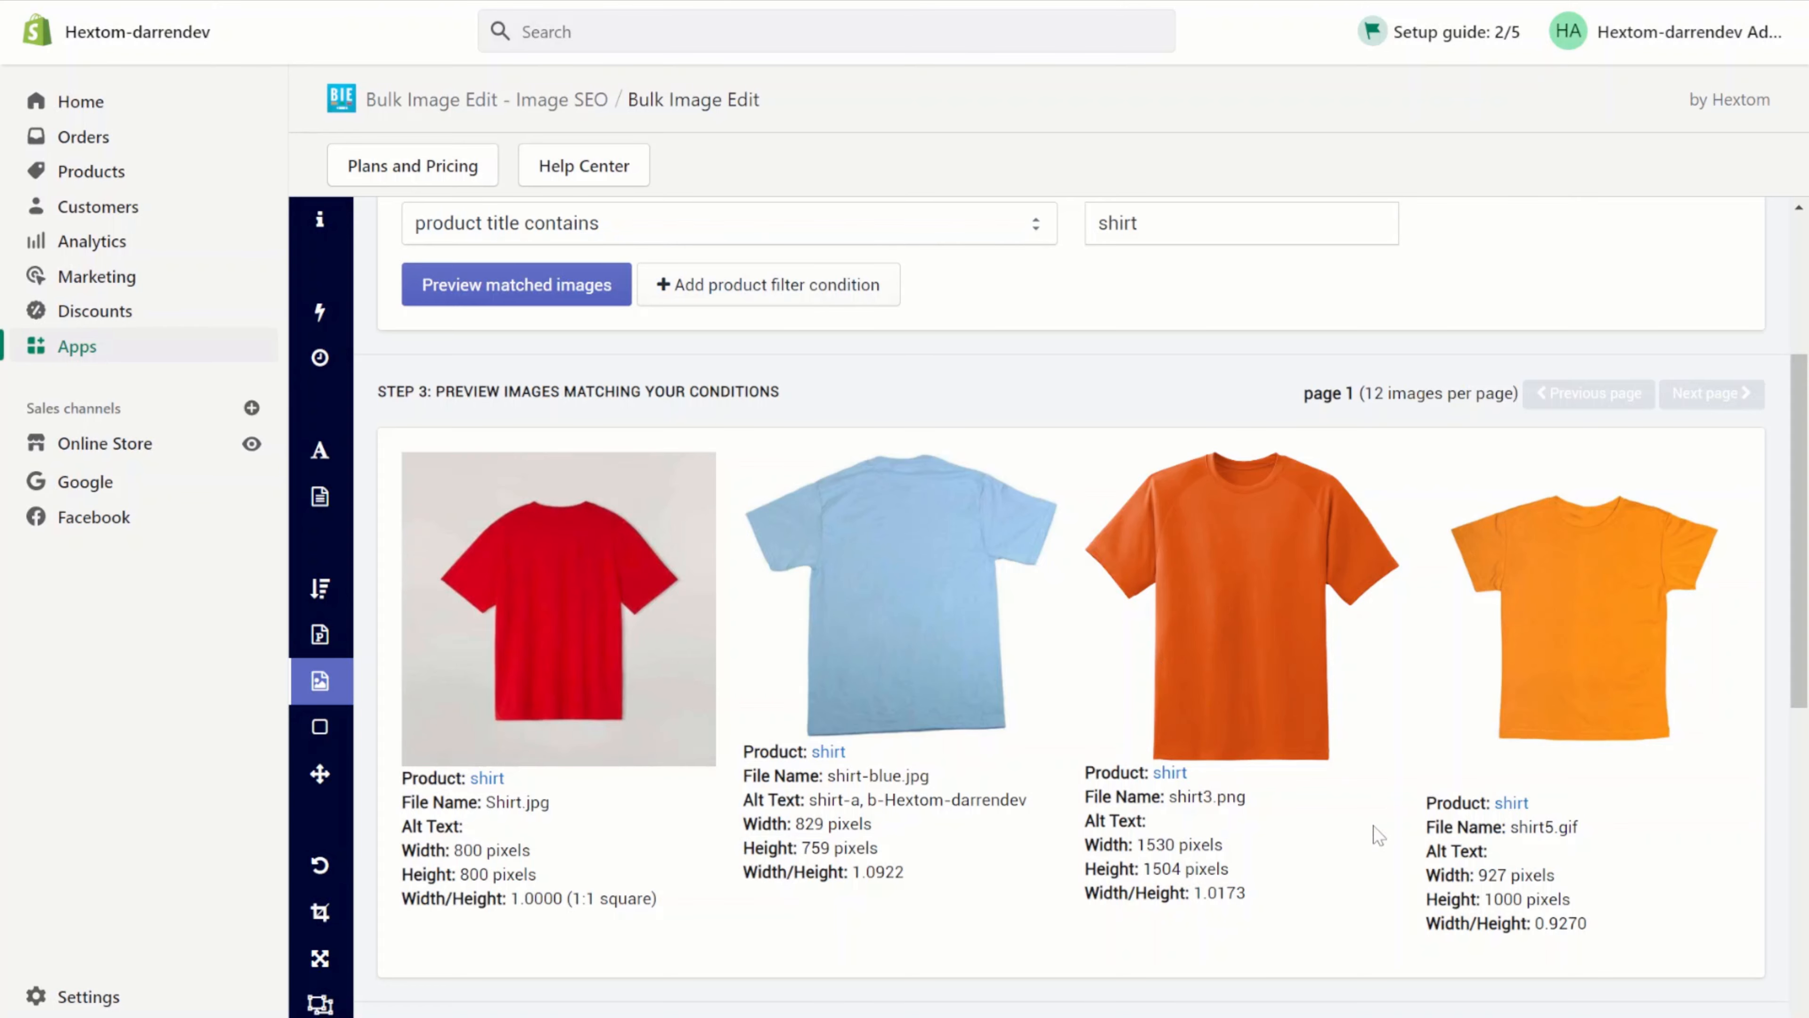
pyautogui.scroll(-3)
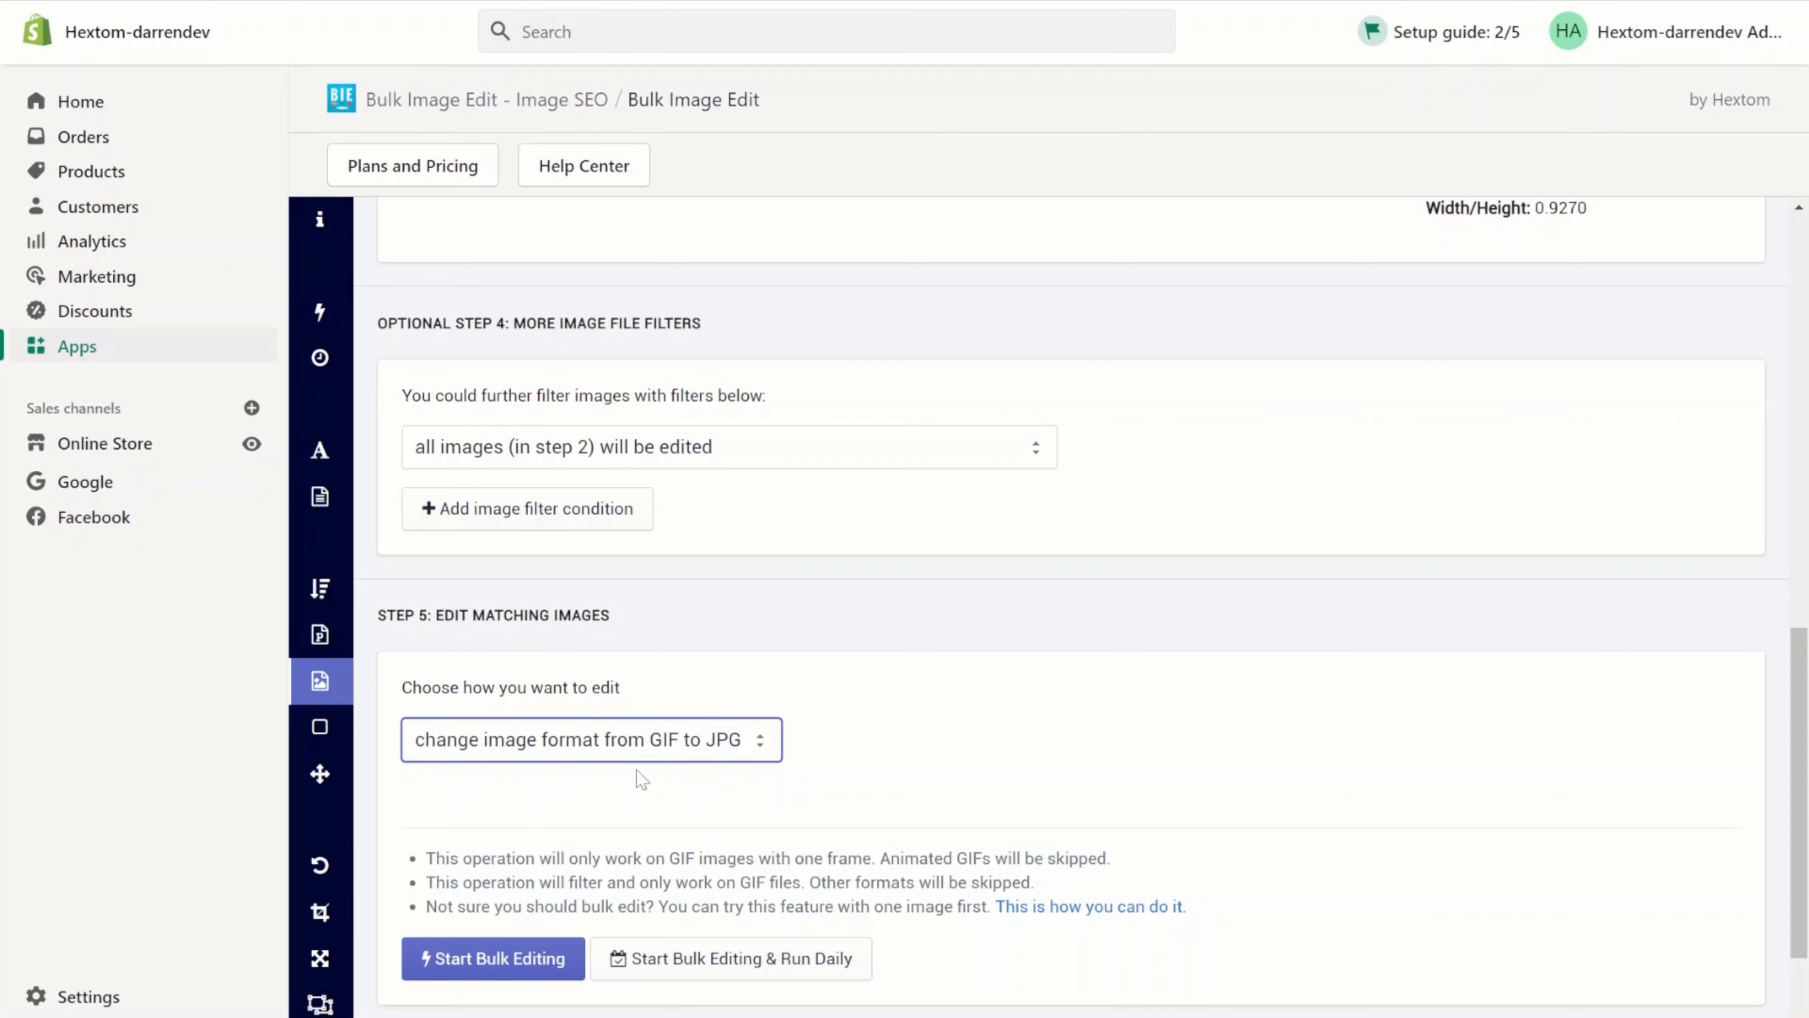
# Step: Start bulk editing to convert the matched shirt images from GIF to JPG
pyautogui.click(493, 962)
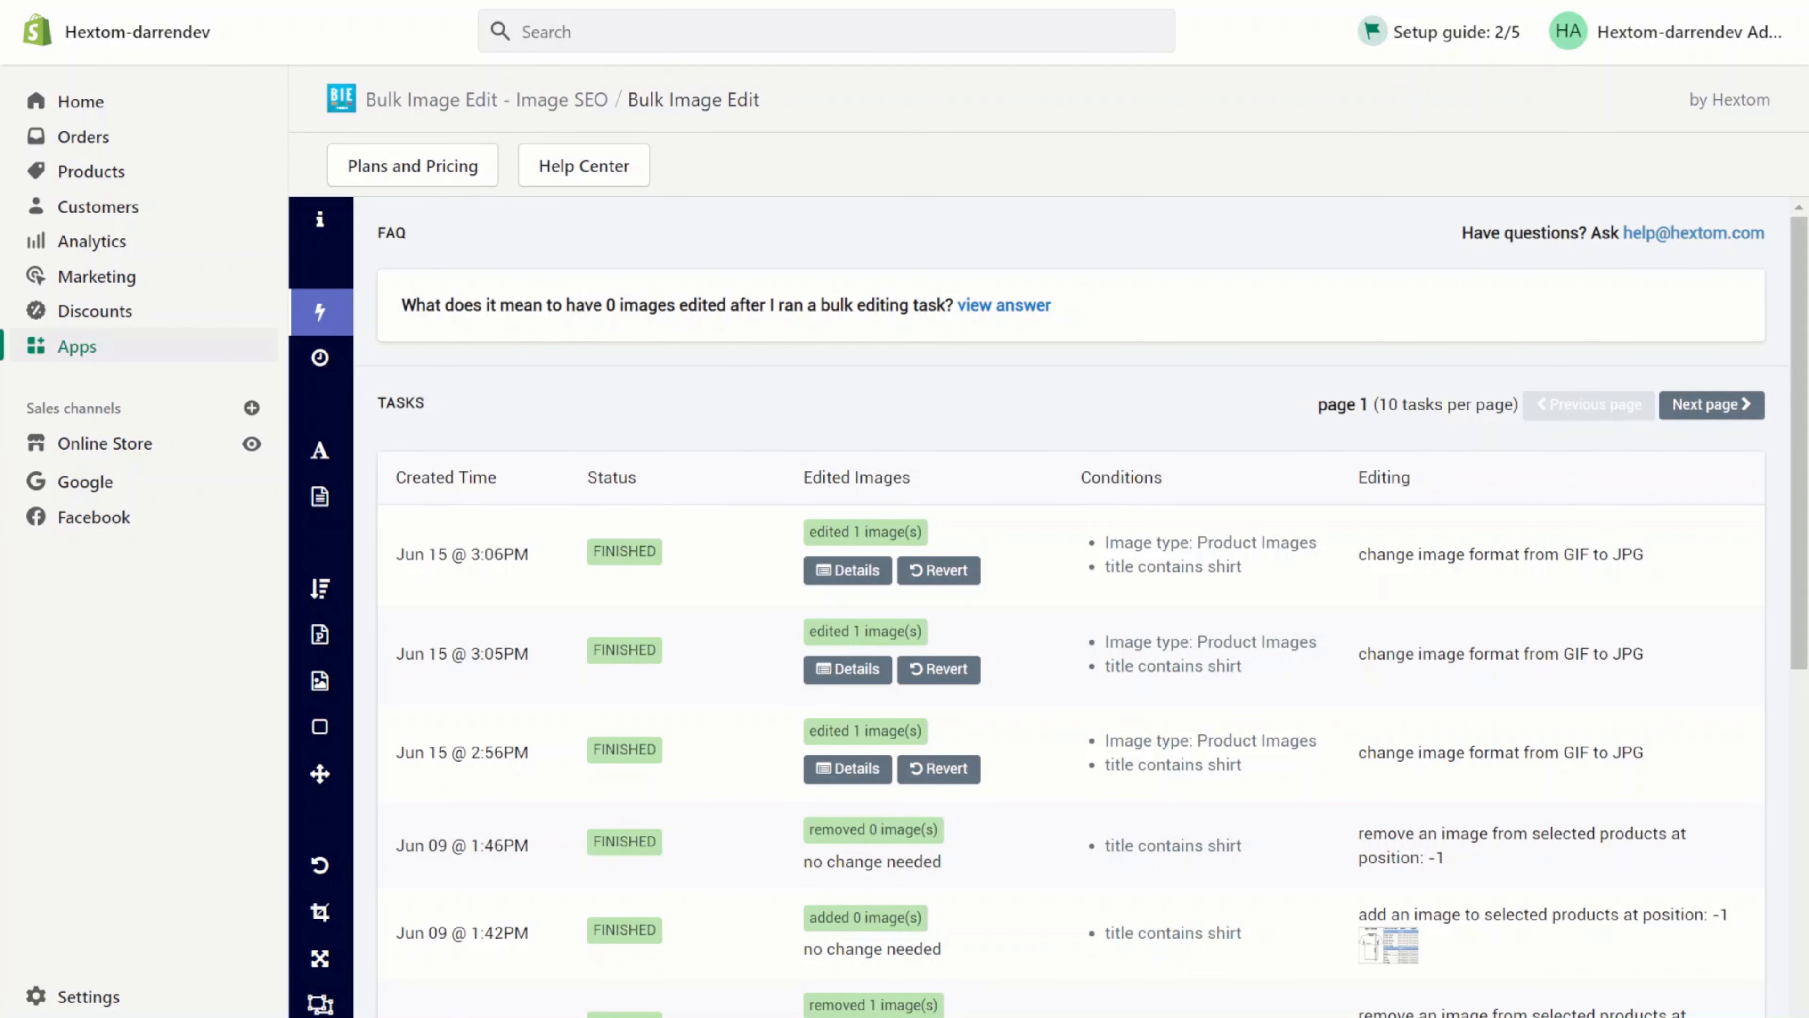
# Step: View details of the latest finished GIF-to-JPG task showing 129 KB reduced to 28 KB
pyautogui.click(846, 570)
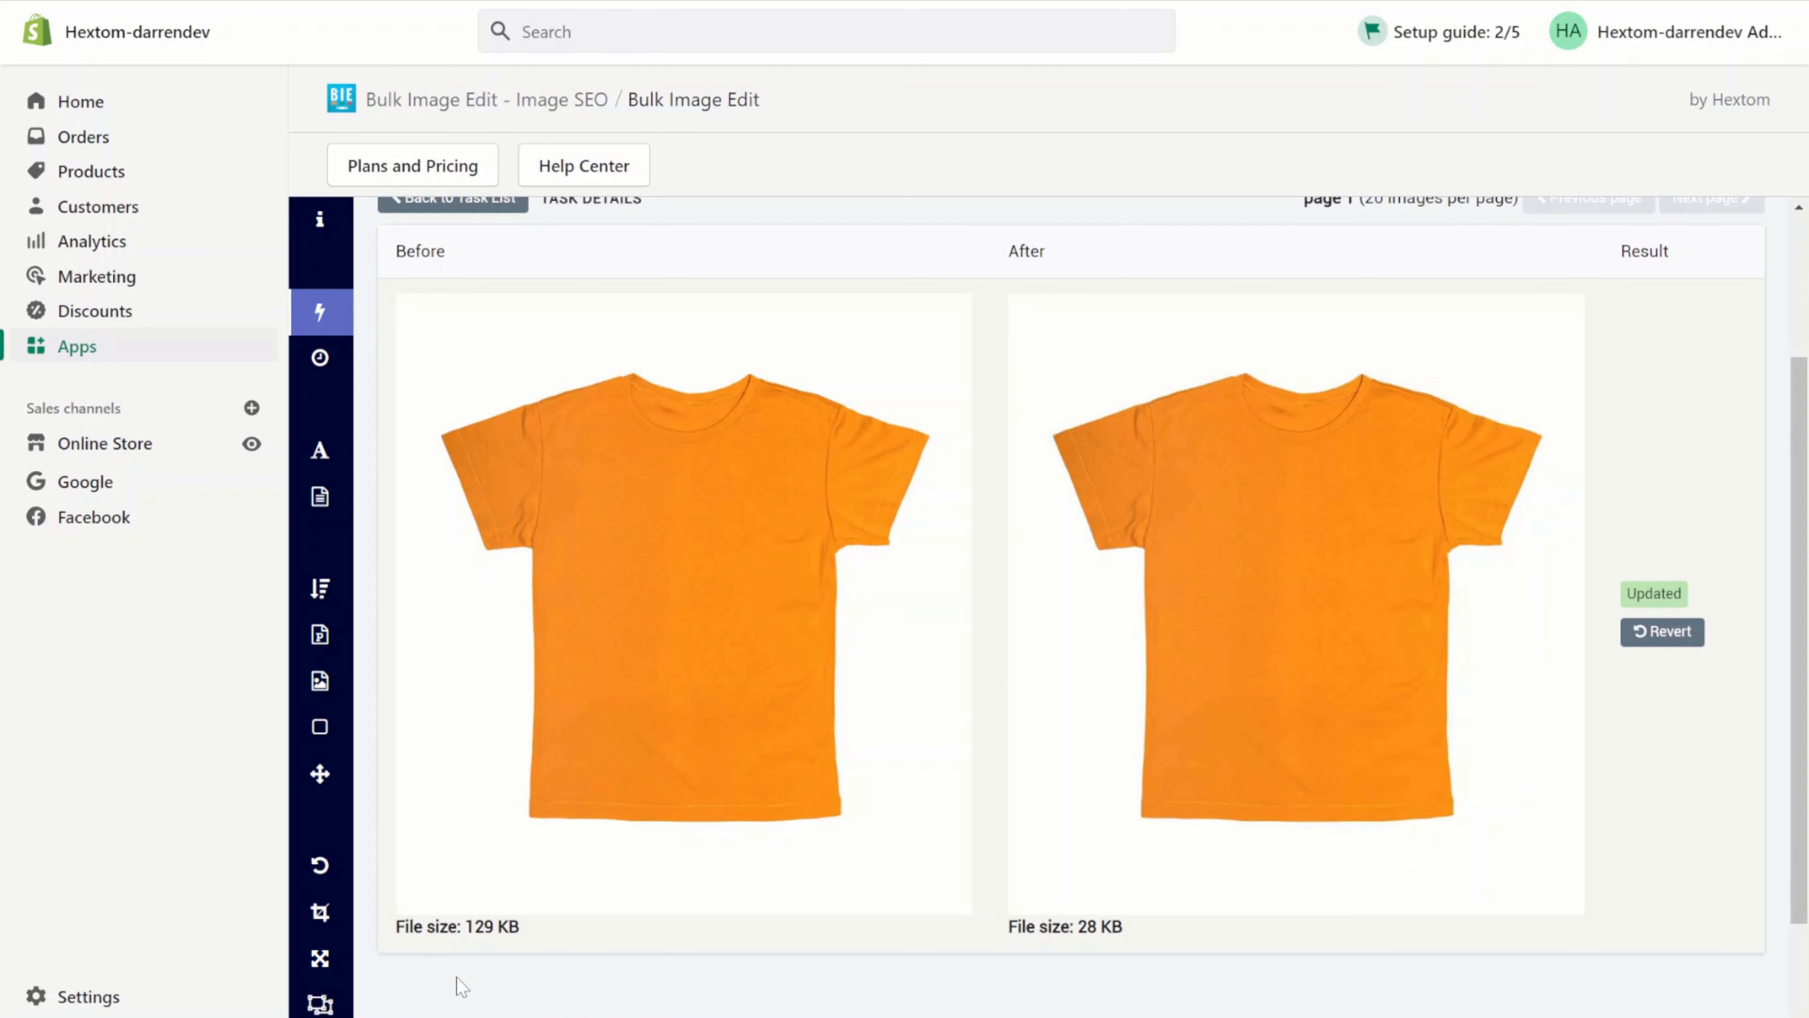
pyautogui.moveTo(1136, 960)
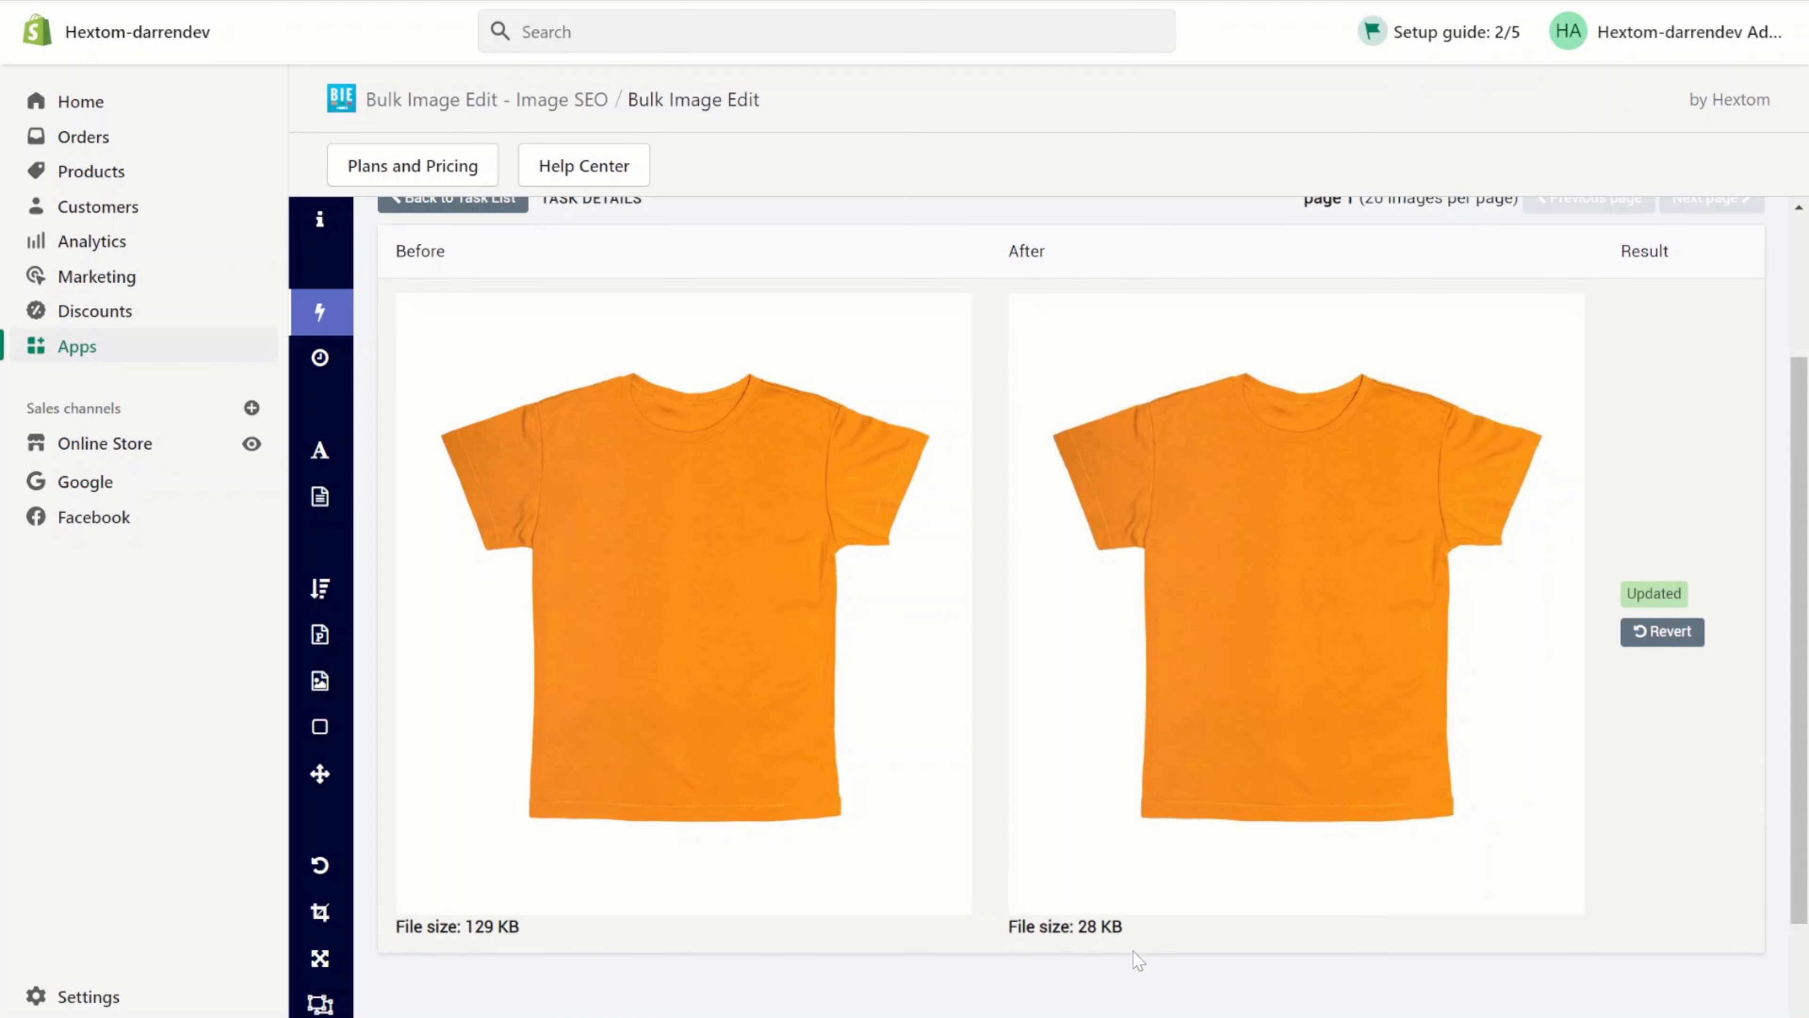
pyautogui.moveTo(995, 890)
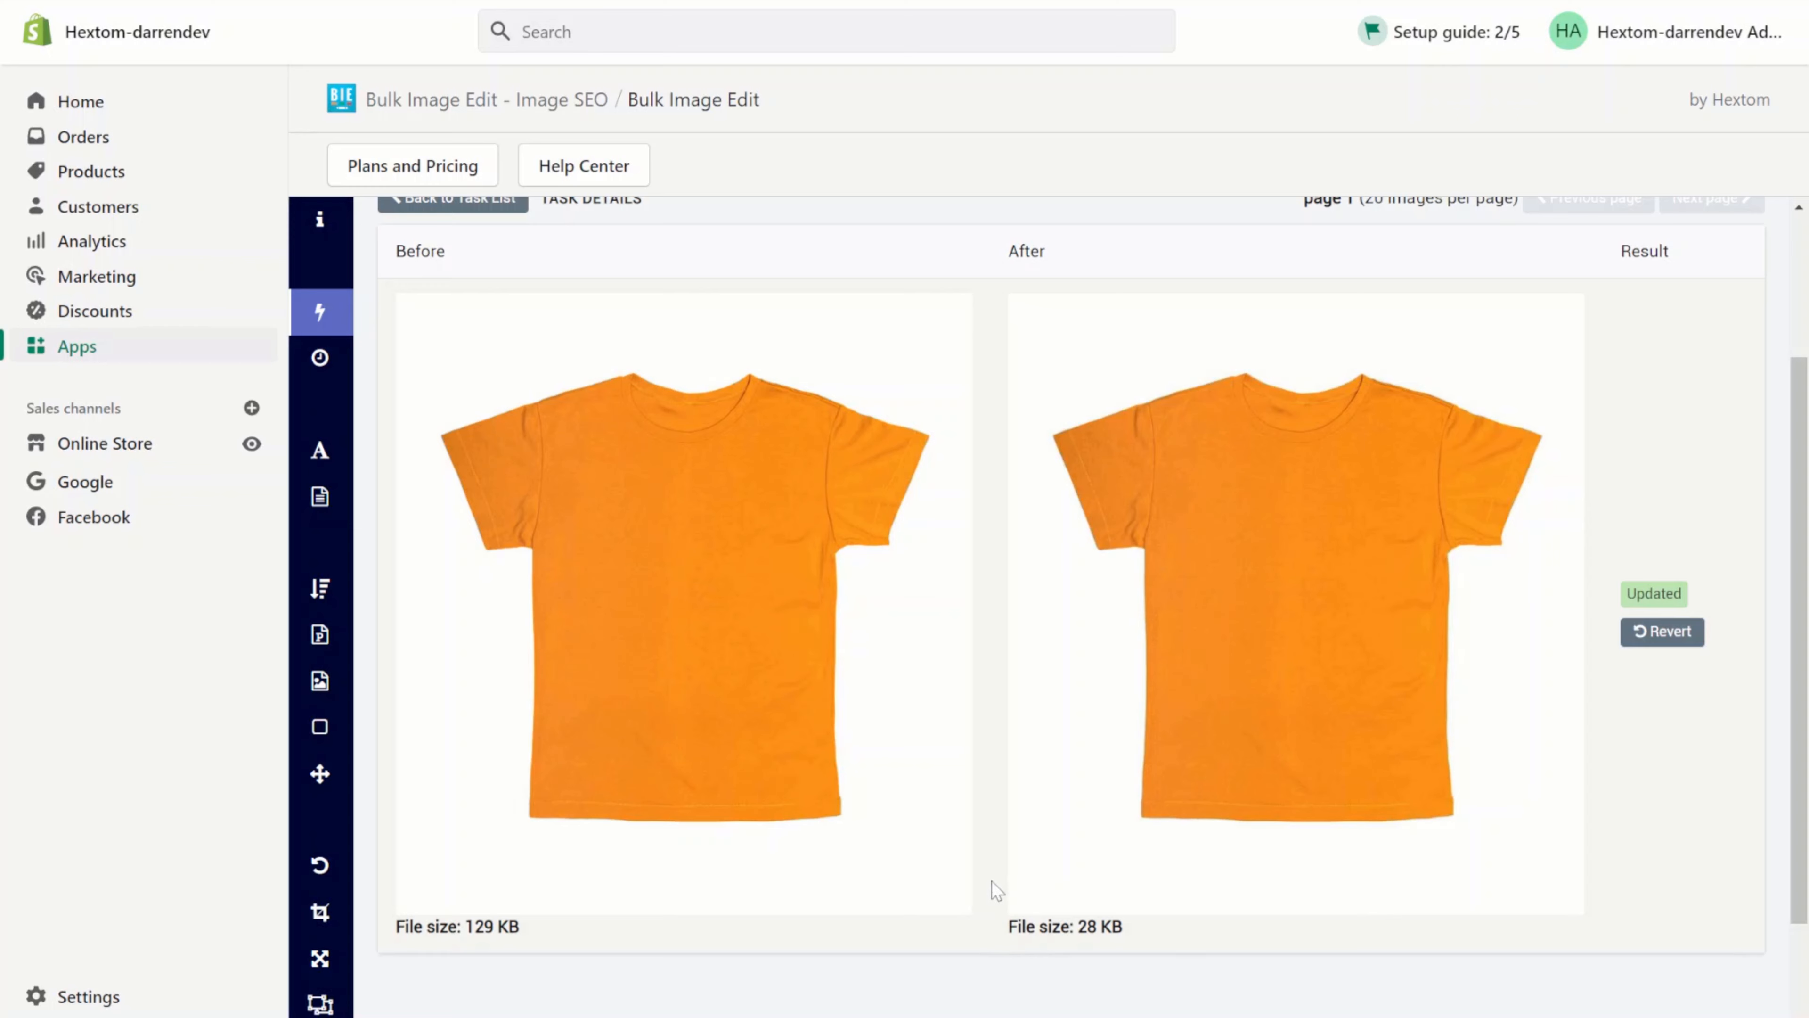